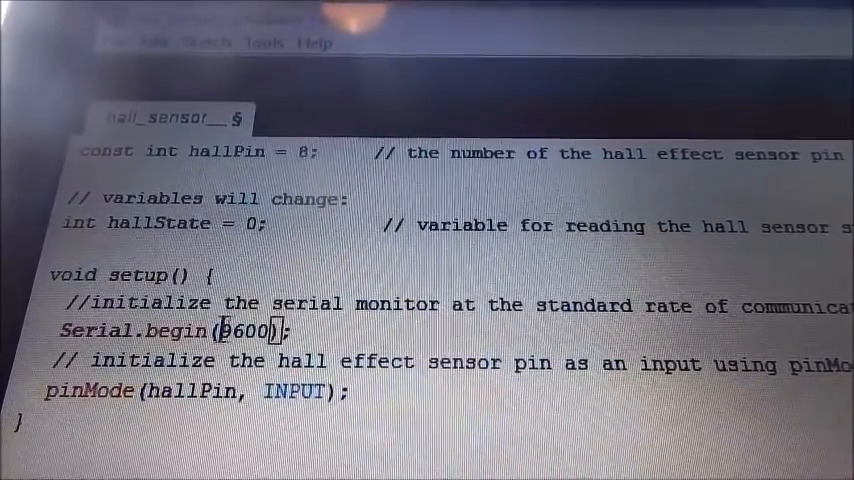
# Highlight the 9600 baud rate and INPUT pin mode, then reach loop()'s Magnet Off/On if statement.
pyautogui.doubleClick(248, 331)
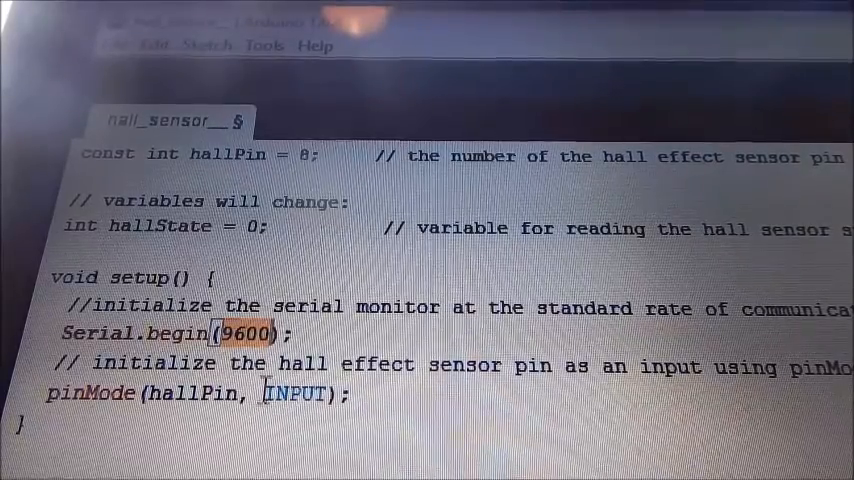
pyautogui.doubleClick(295, 394)
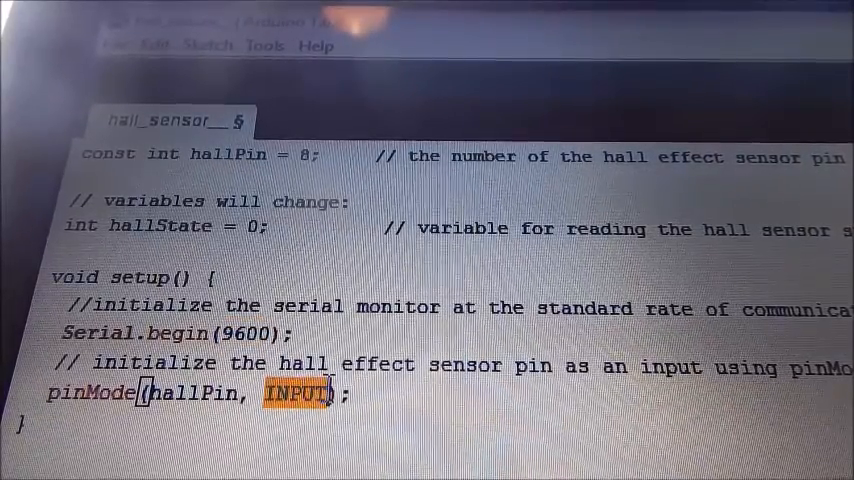
pyautogui.scroll(-3)
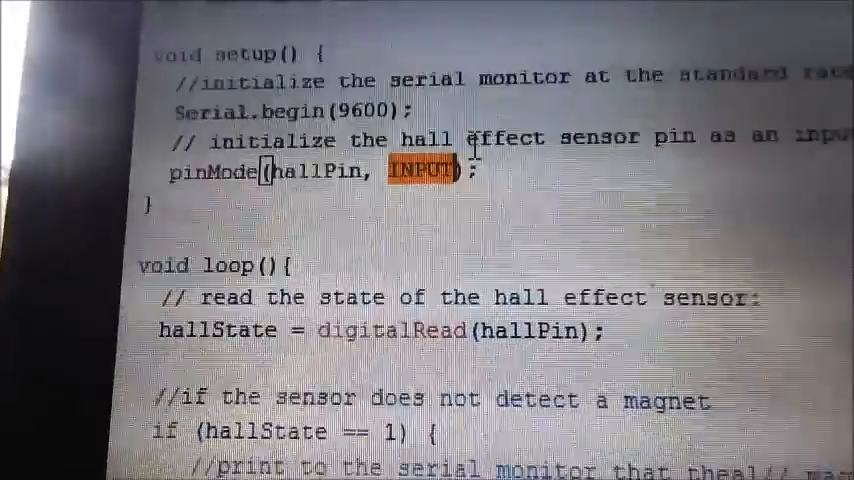
pyautogui.scroll(-3)
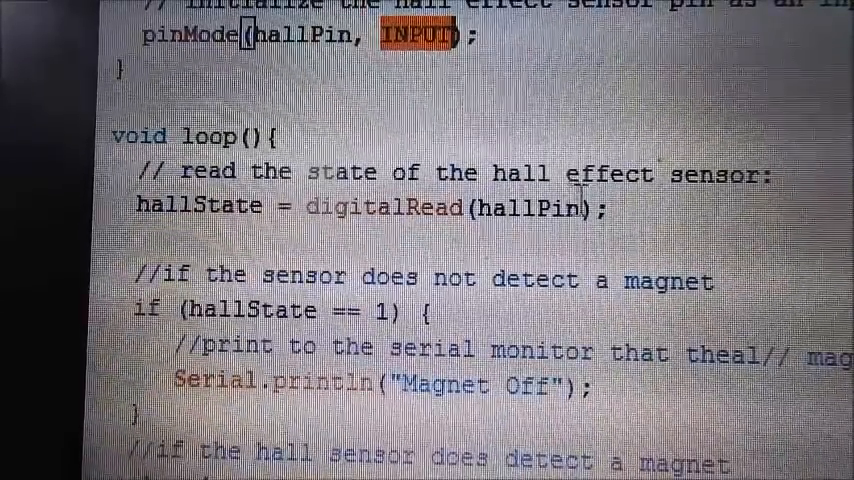
pyautogui.scroll(3)
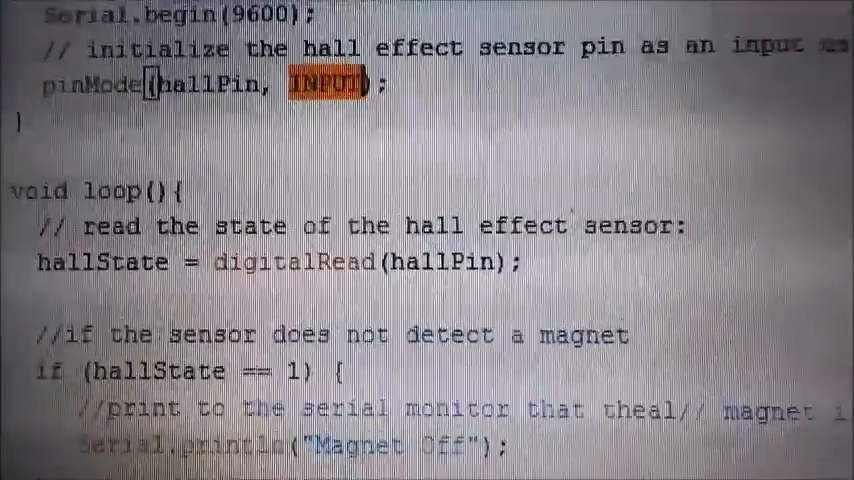
pyautogui.scroll(3)
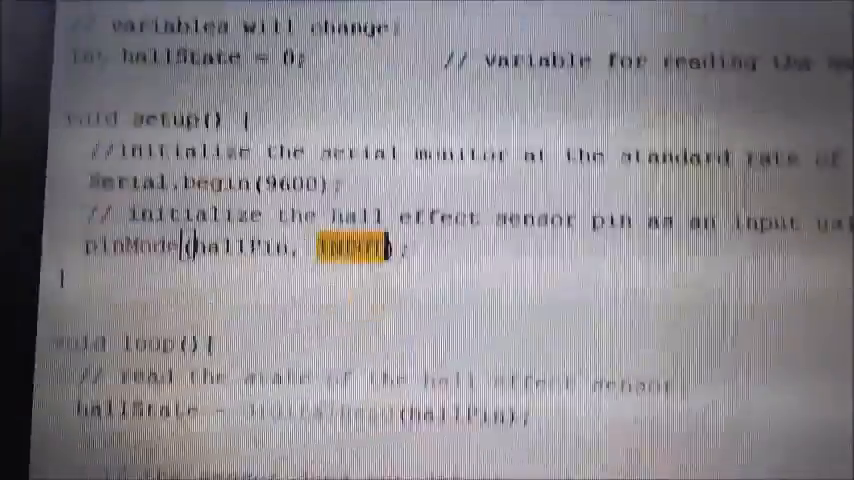
pyautogui.scroll(-3)
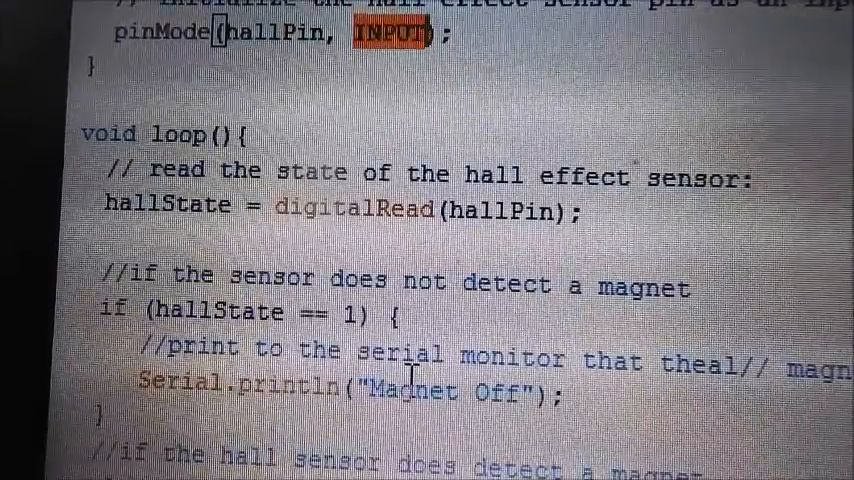
pyautogui.scroll(-3)
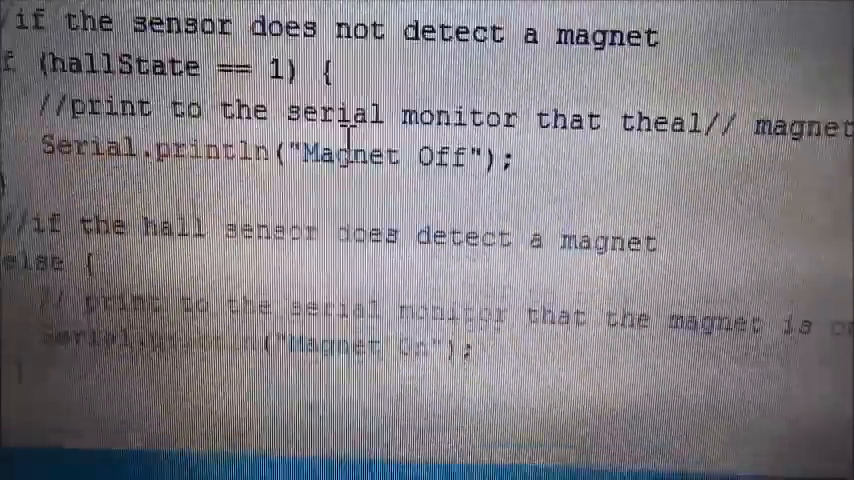